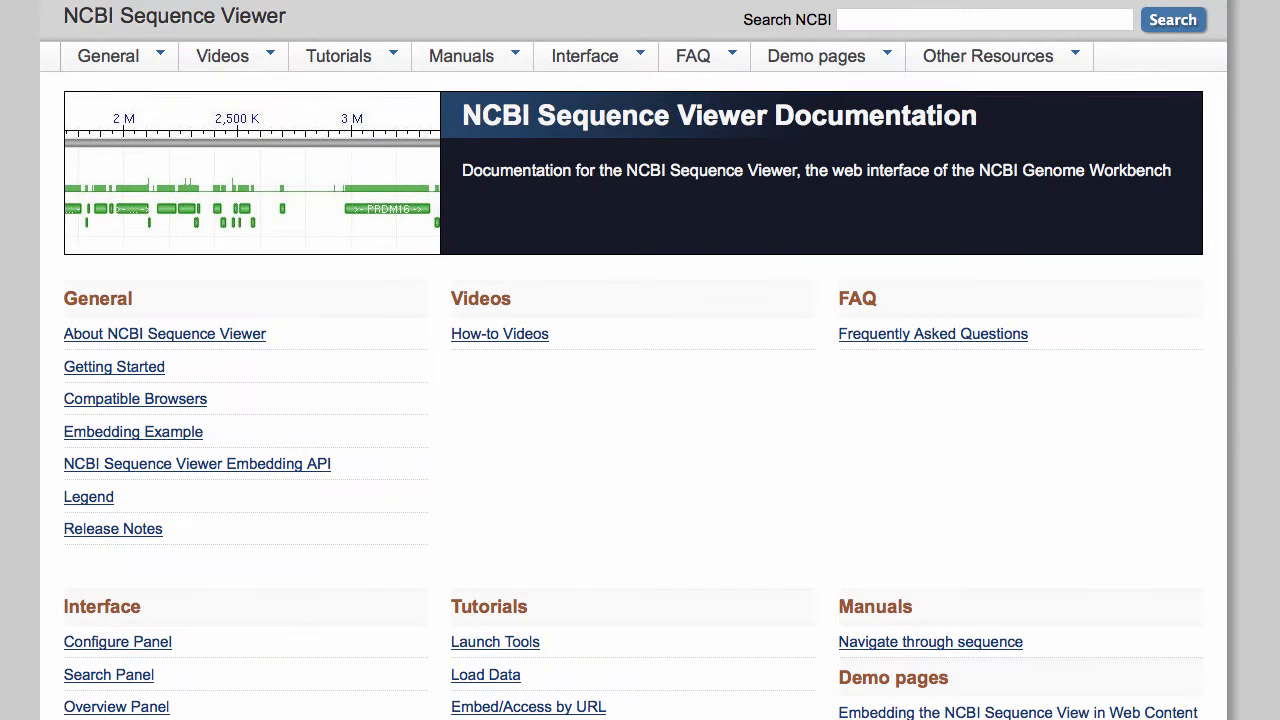
Reach the Configure Page dialog for the displayed tracks via the Tracks menu
left_click(112, 528)
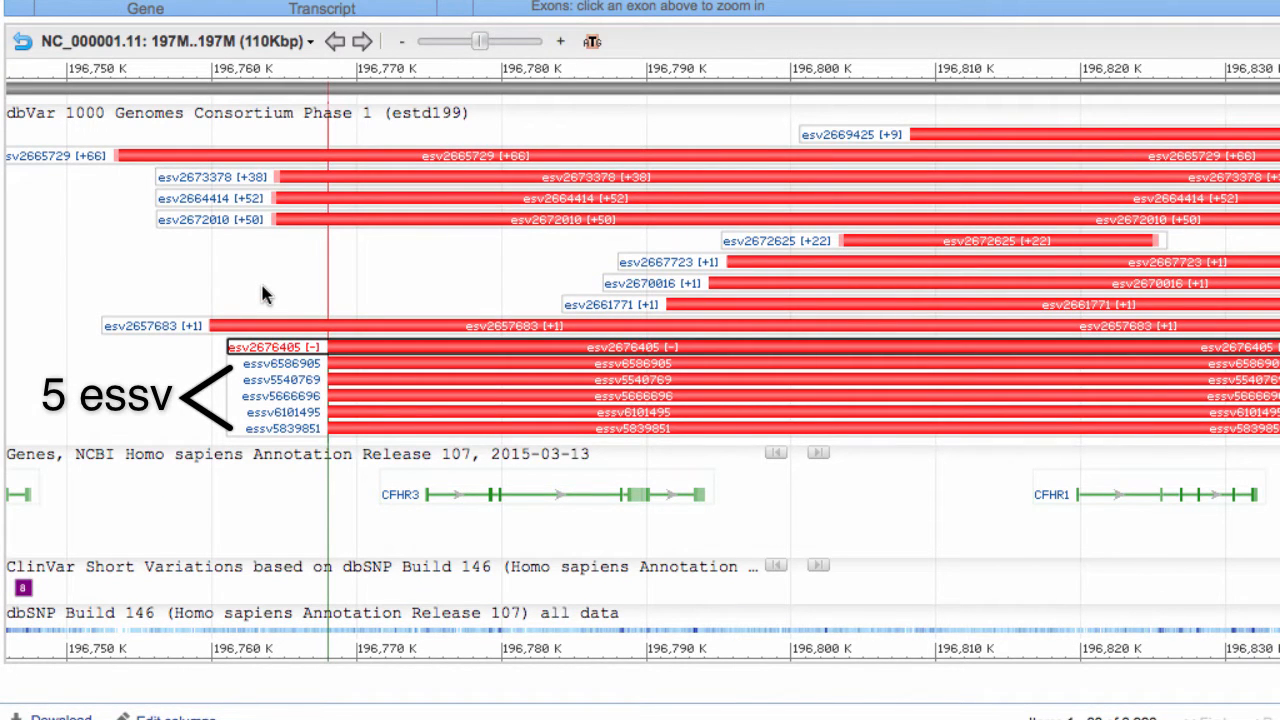
mouse_move(252, 352)
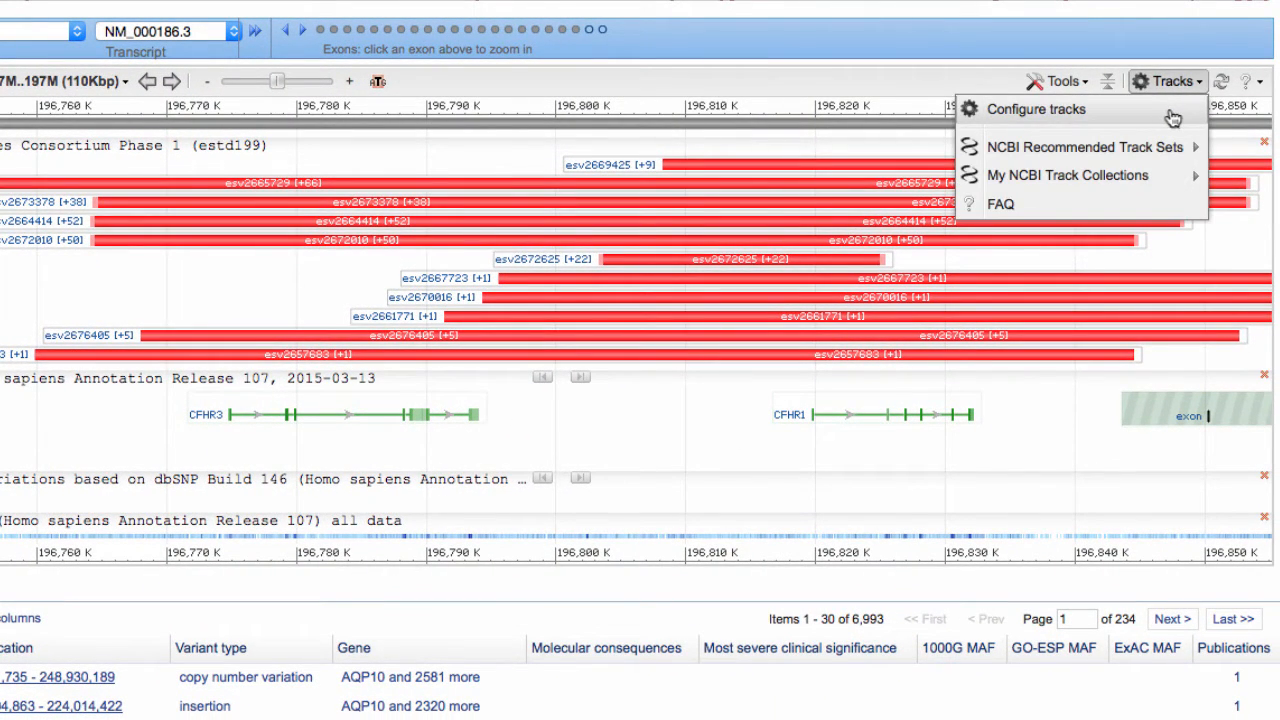
left_click(1036, 108)
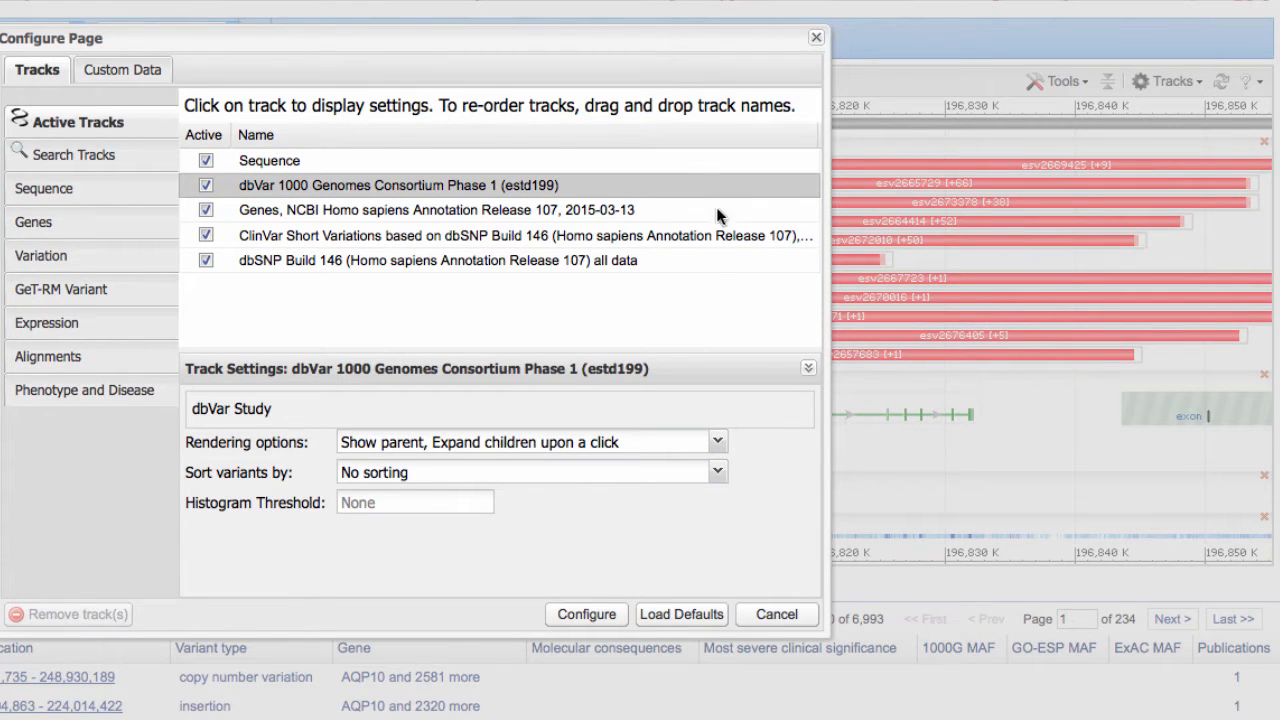
Set dbVar 1000 Genomes rendering to 'Show parent, Expand children upon a click' and apply it
left_click(716, 442)
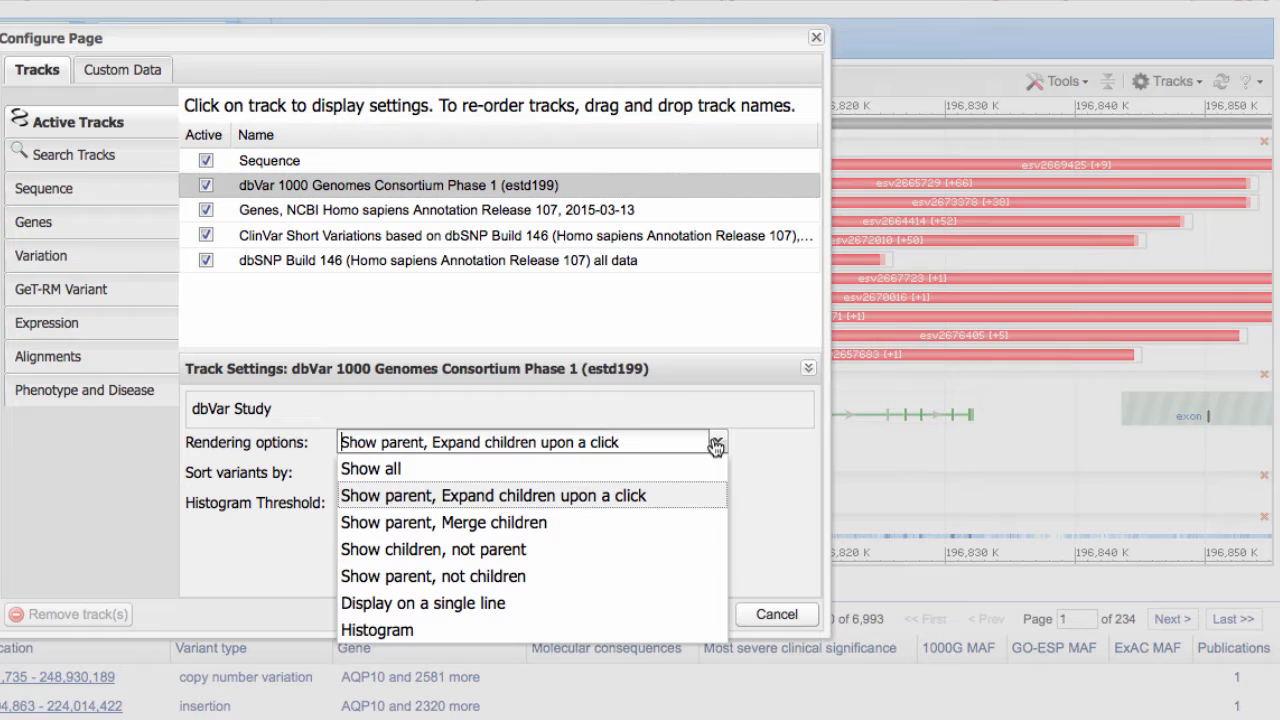
mouse_move(710, 500)
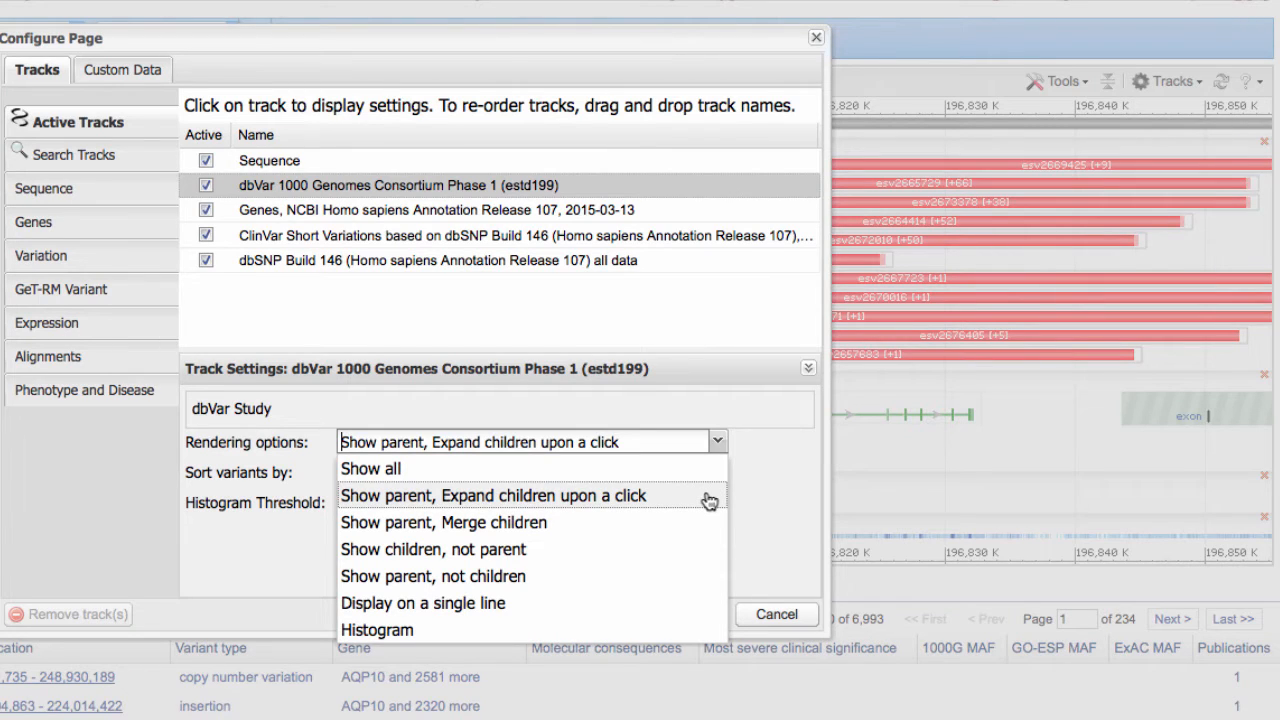
left_click(490, 496)
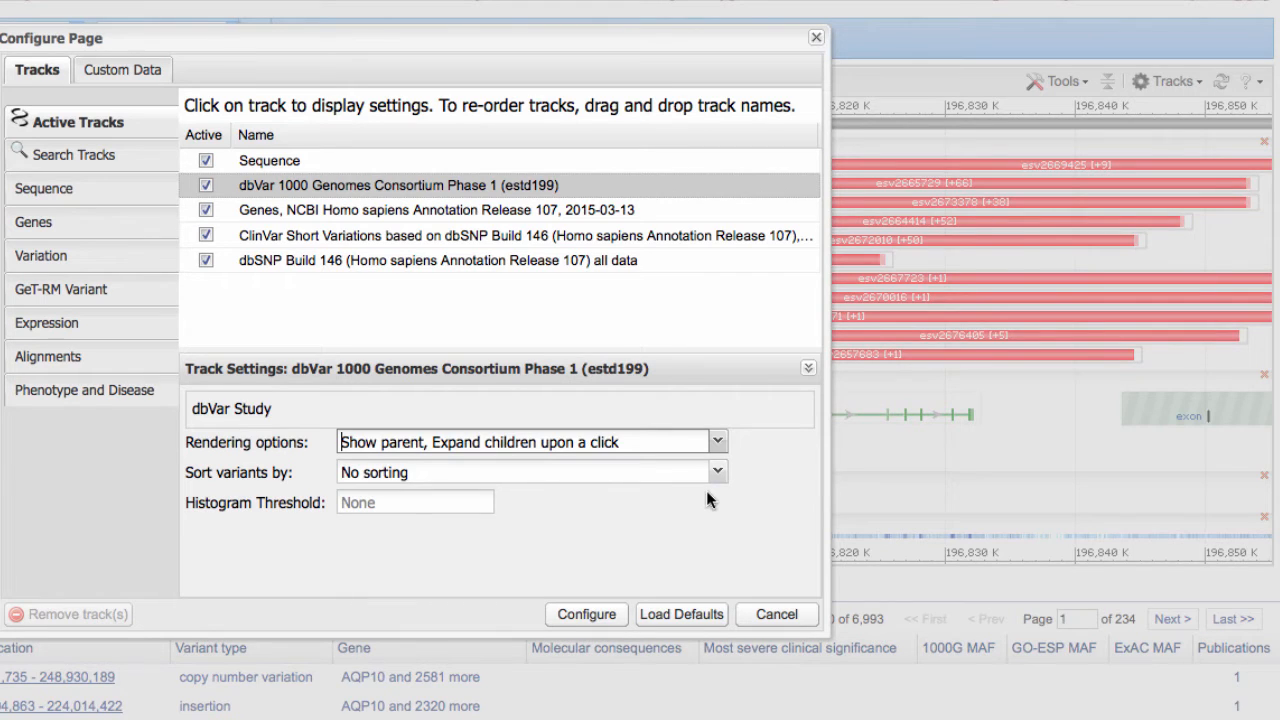
left_click(586, 614)
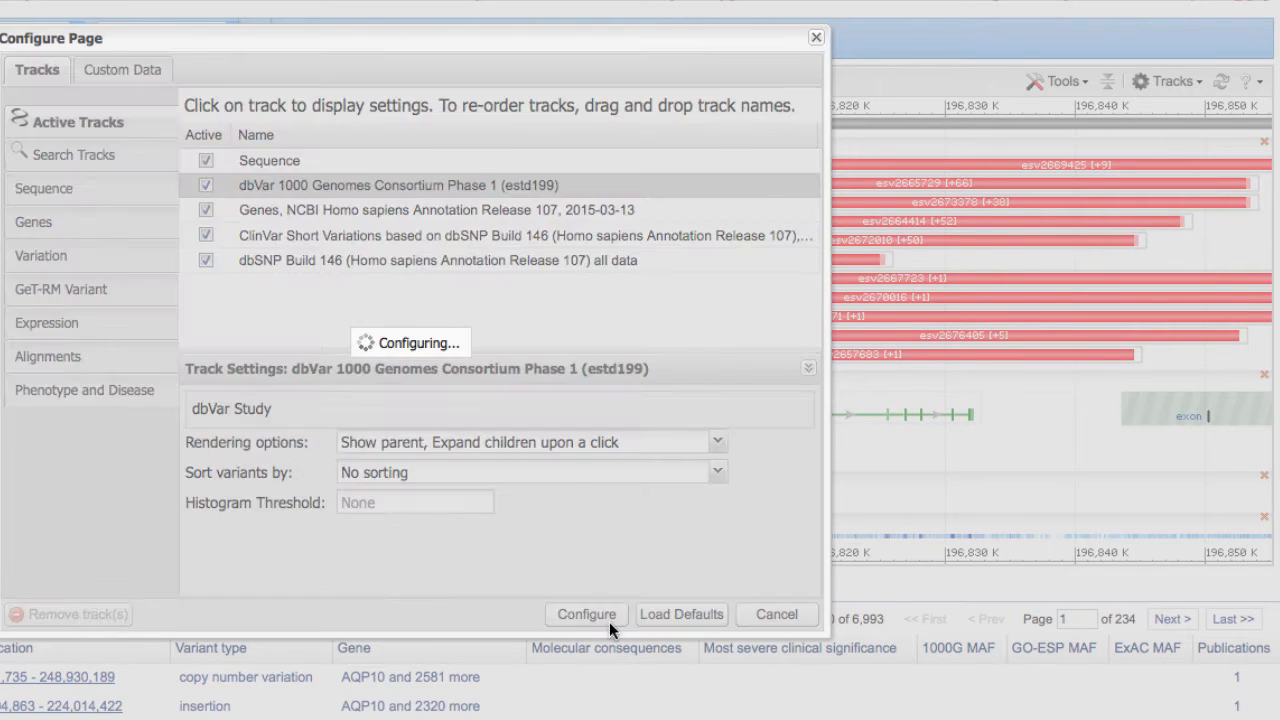
left_click(586, 614)
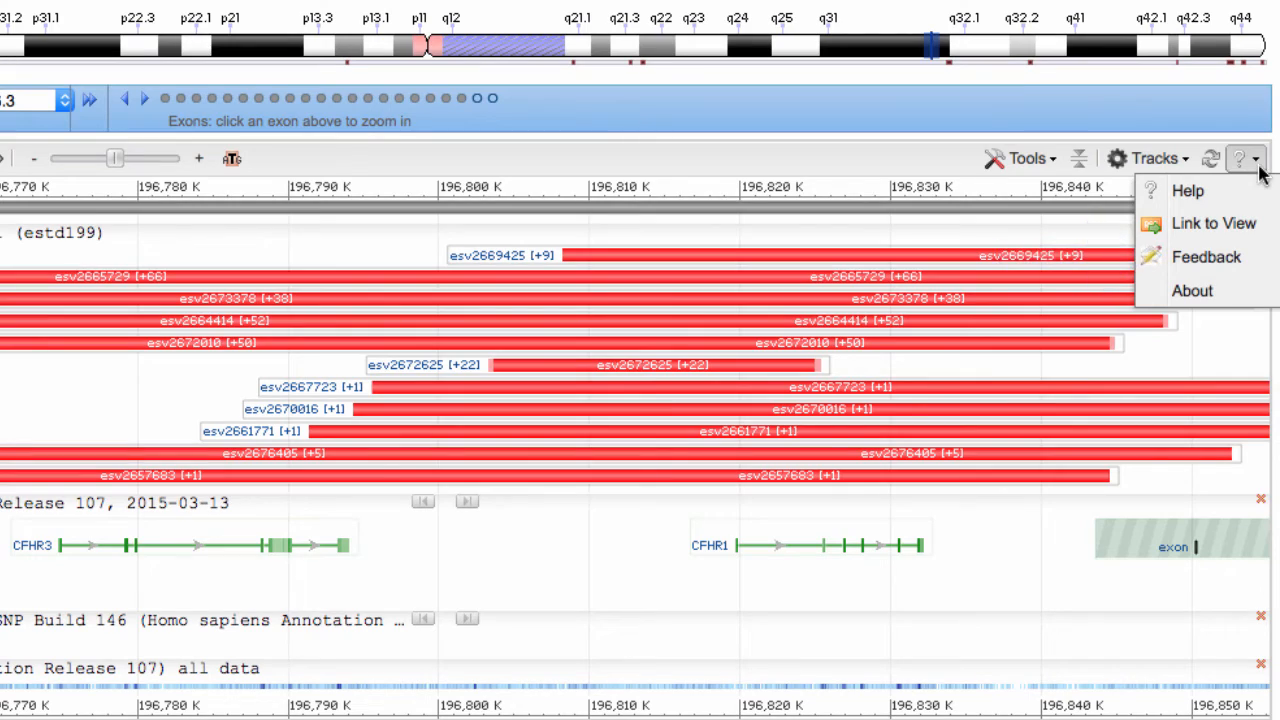
Reach the Sequence Viewer documentation home page from the toolbar help menu
left_click(1188, 190)
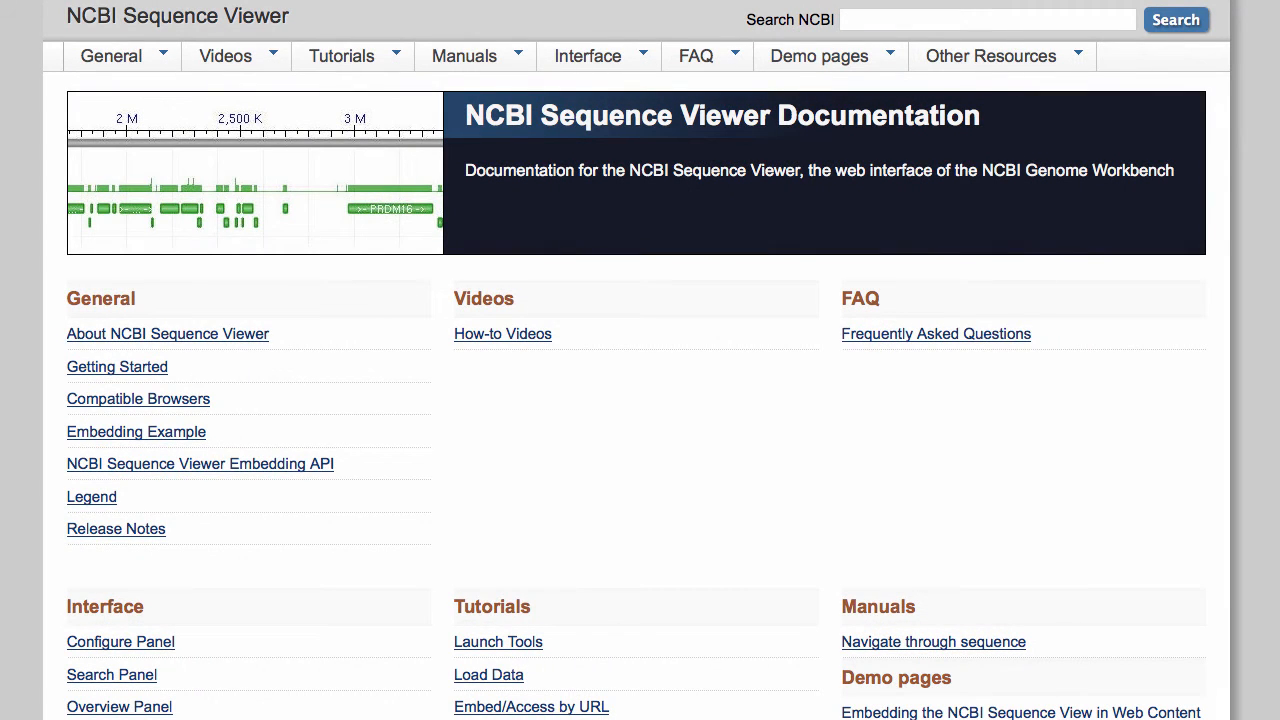